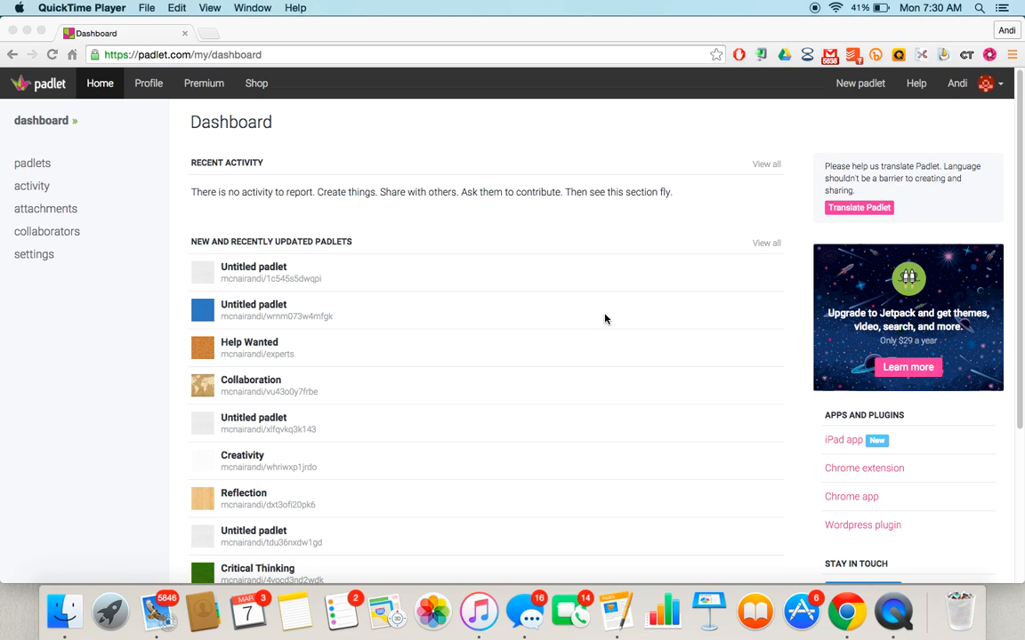
mouse_move(836, 107)
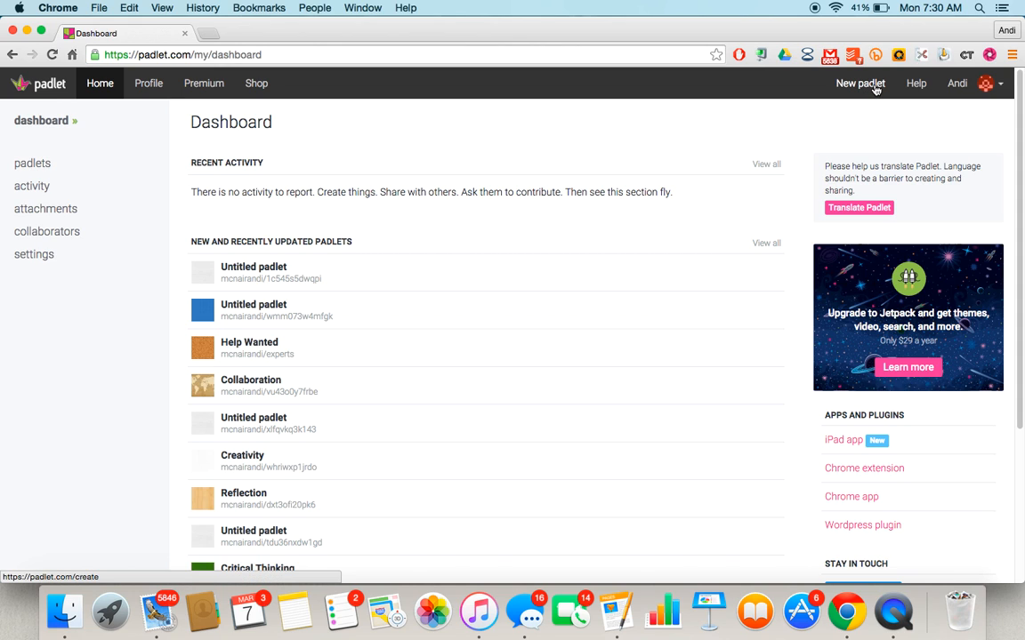
Create a new padlet and apply the Bluprint grid wallpaper in its settings
click(859, 83)
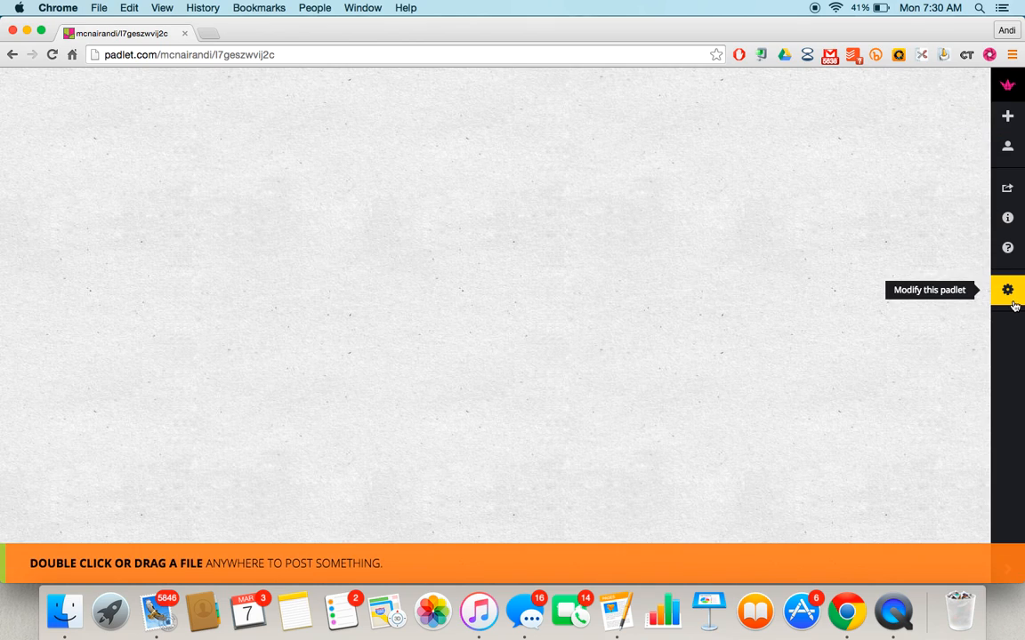
click(1007, 290)
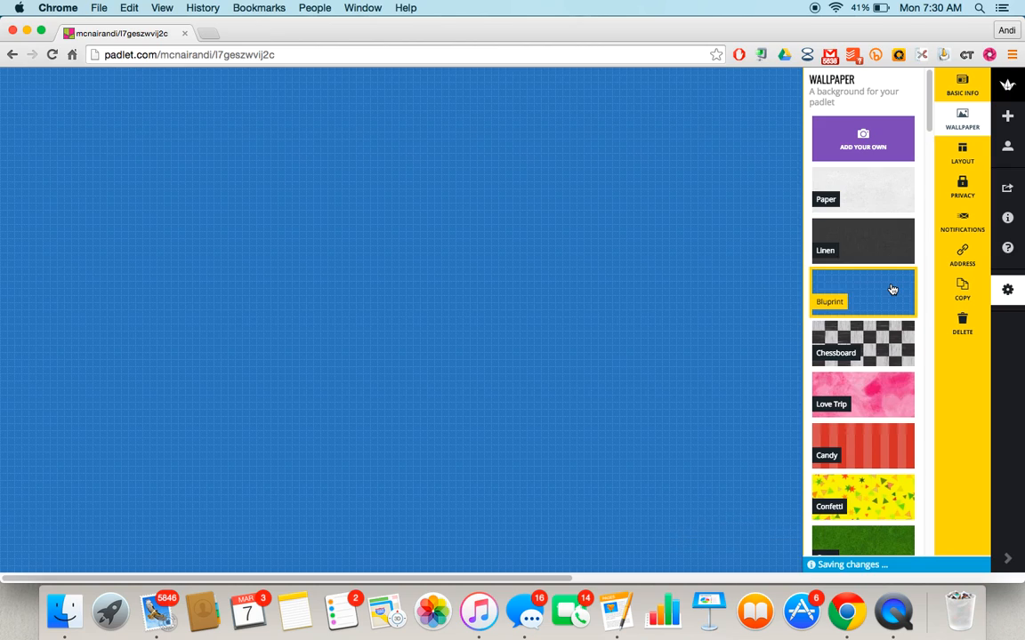
mouse_move(172, 153)
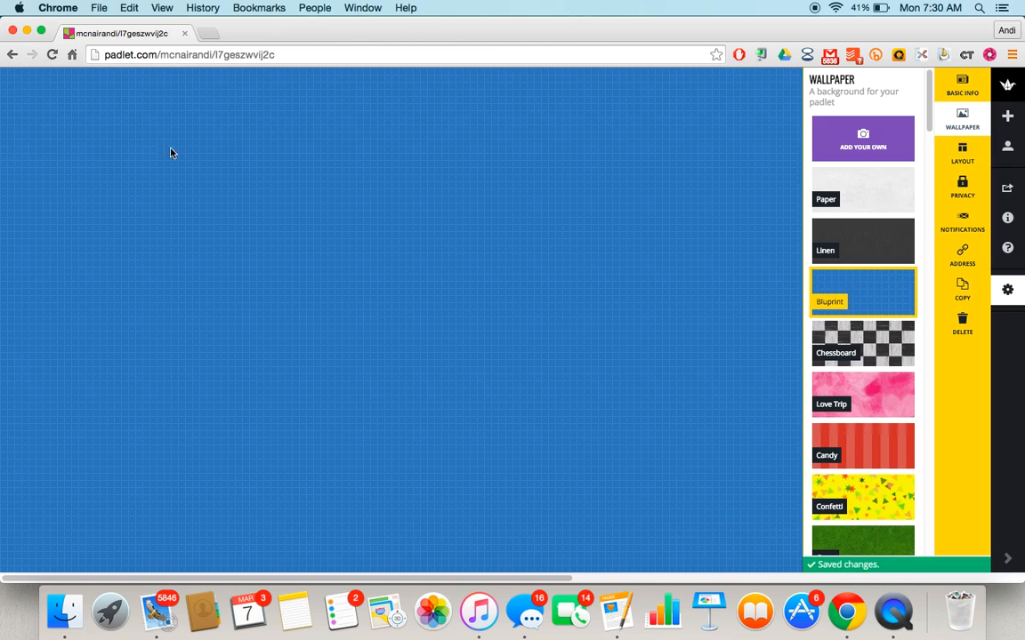
Set the padlet title to "Share your thoughts about today's lesson." in Basic Info
click(962, 84)
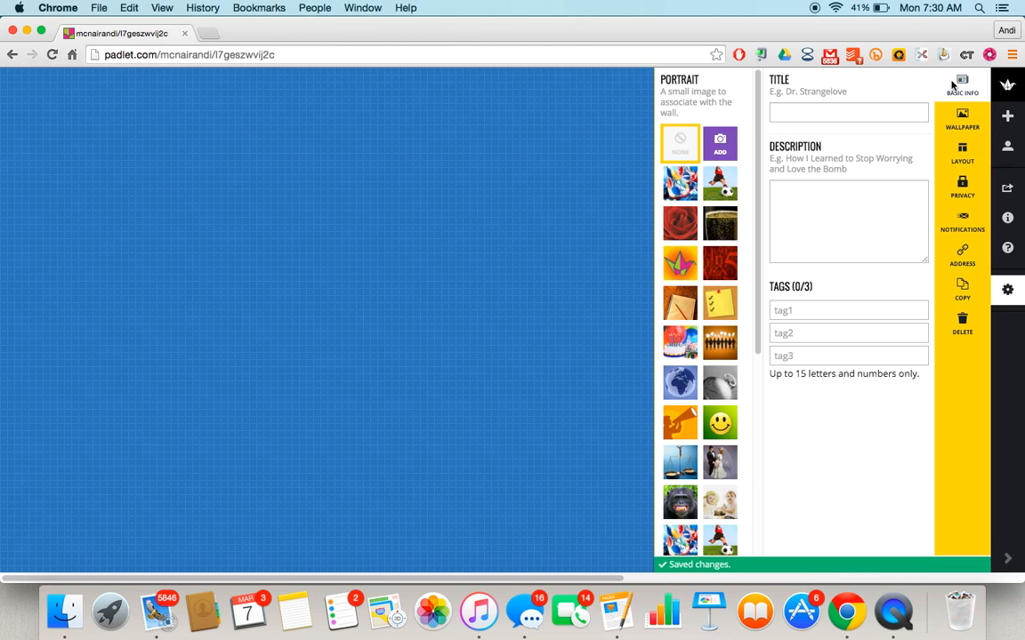
text(S)
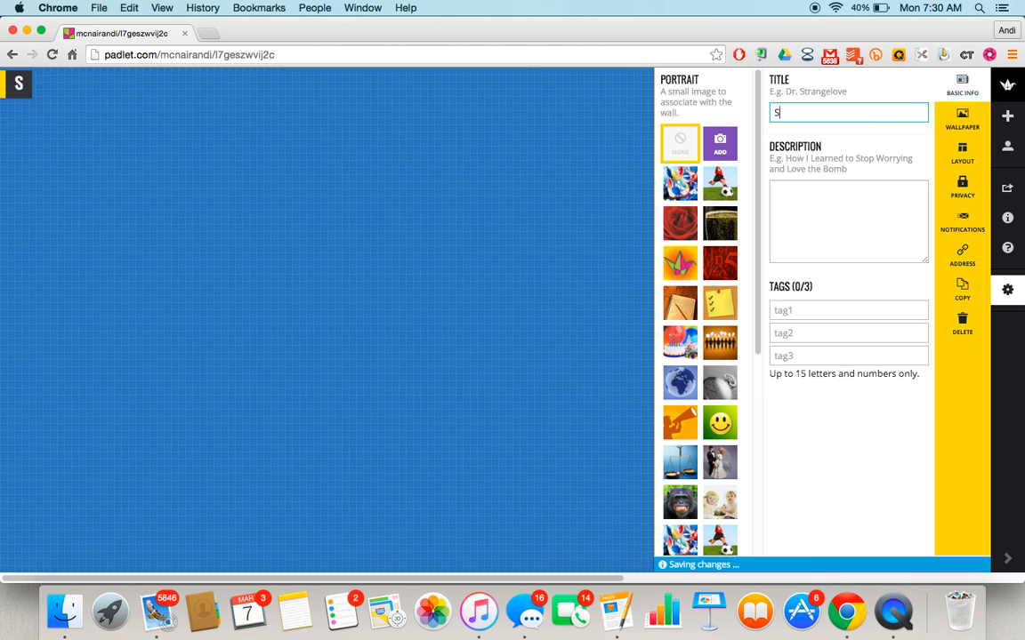
text(Share your thoughts about t)
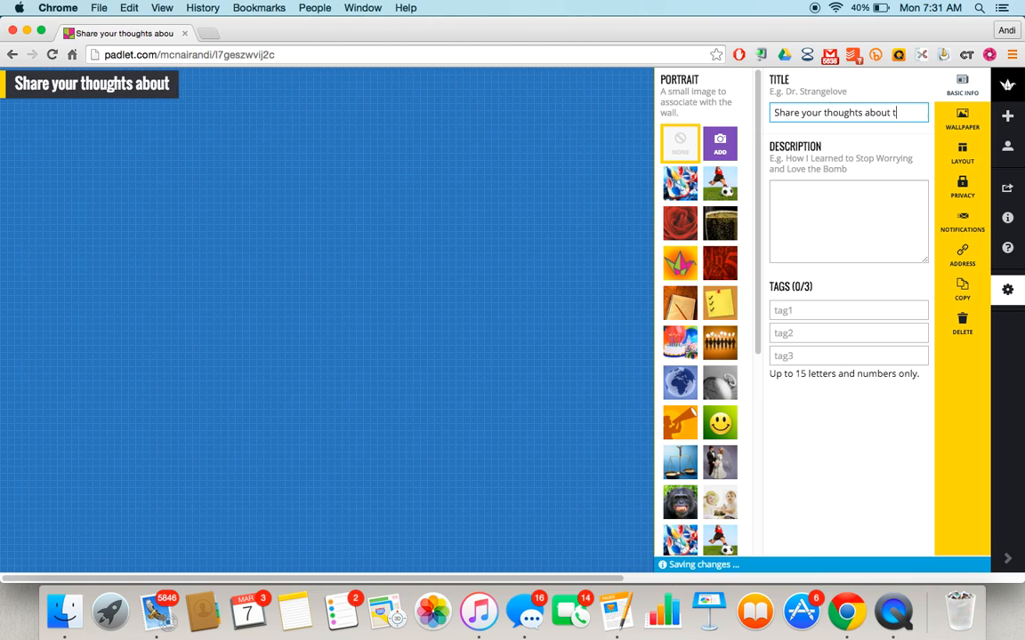
text(oday's lesson)
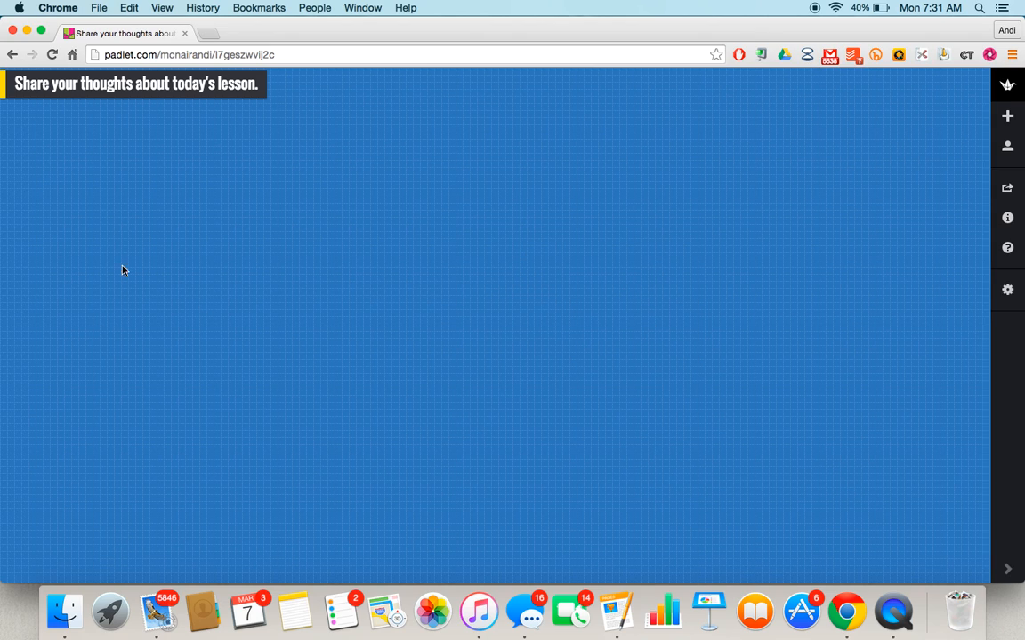
mouse_move(176, 171)
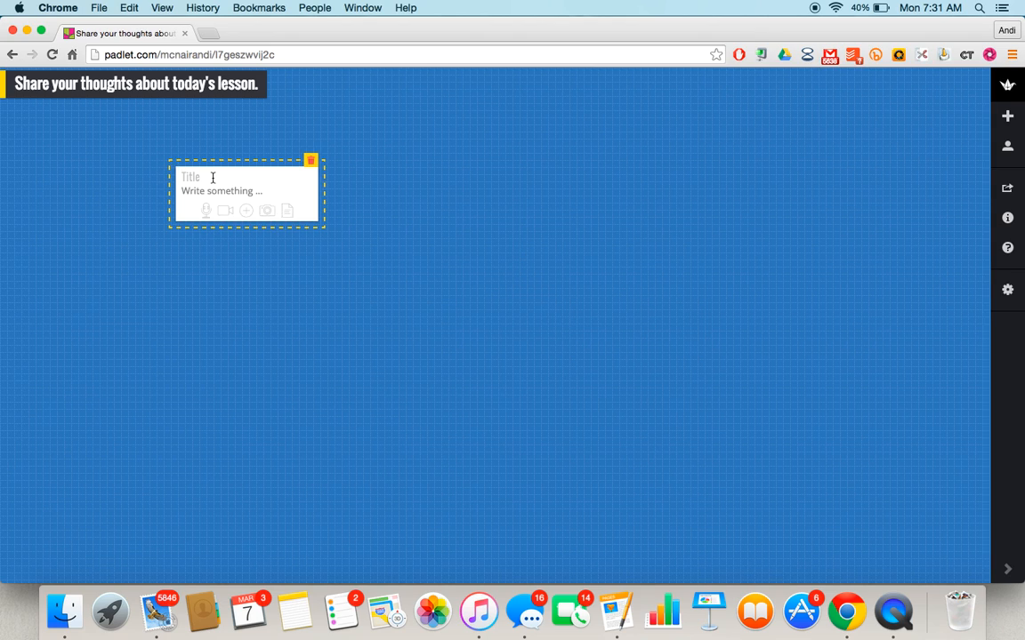
text(Andi M.)
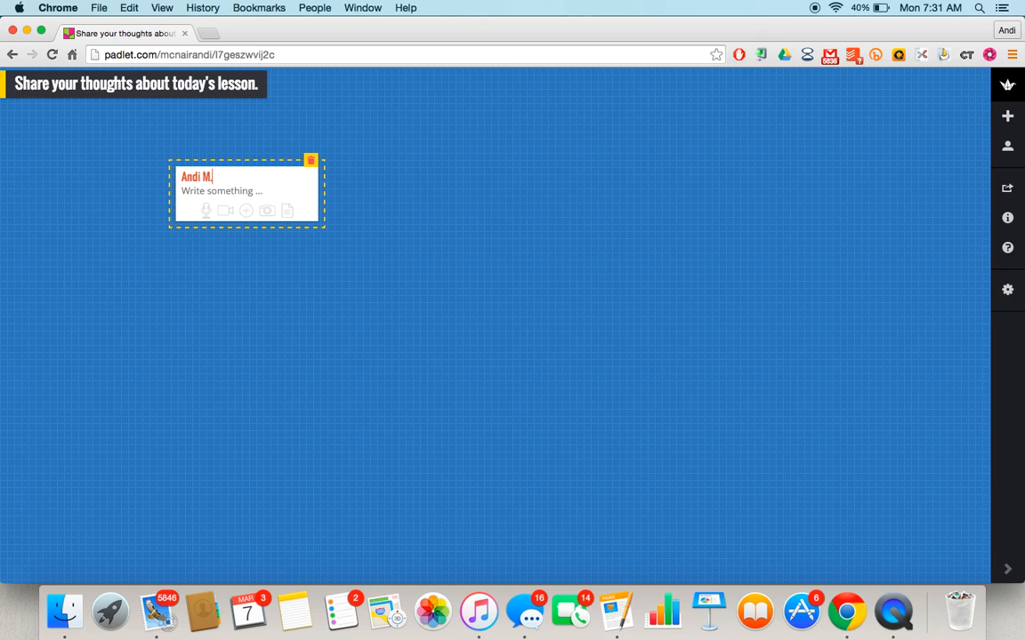
text(I thought)
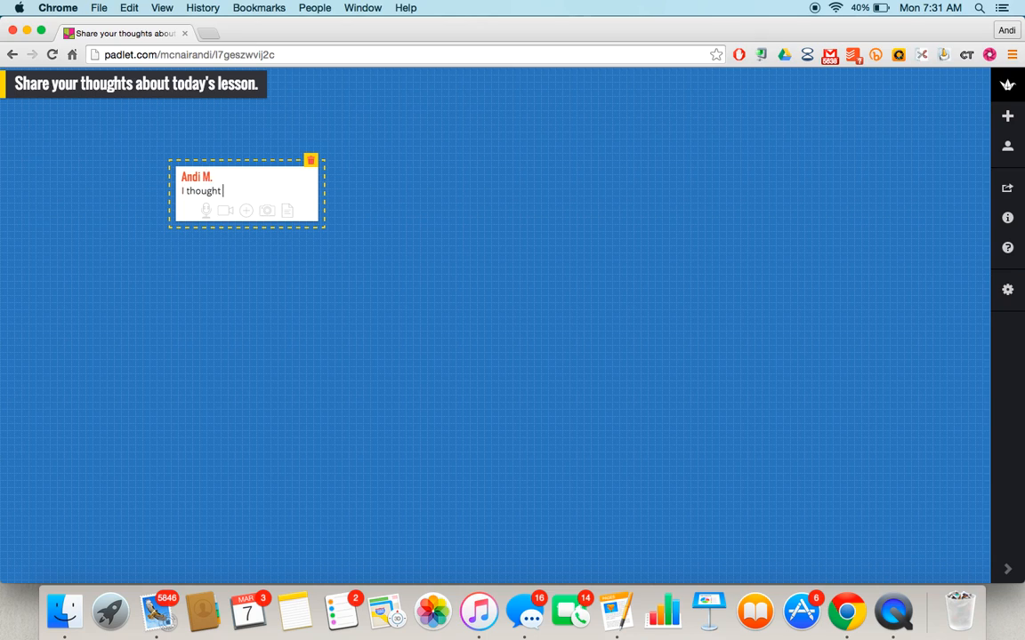
text(I stu)
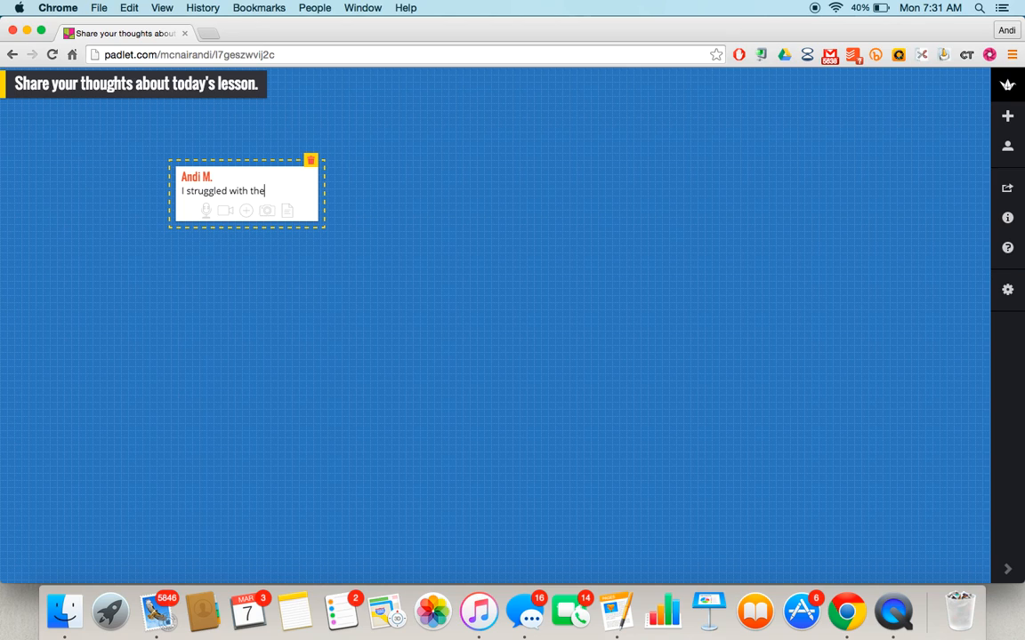
text(second part of the s)
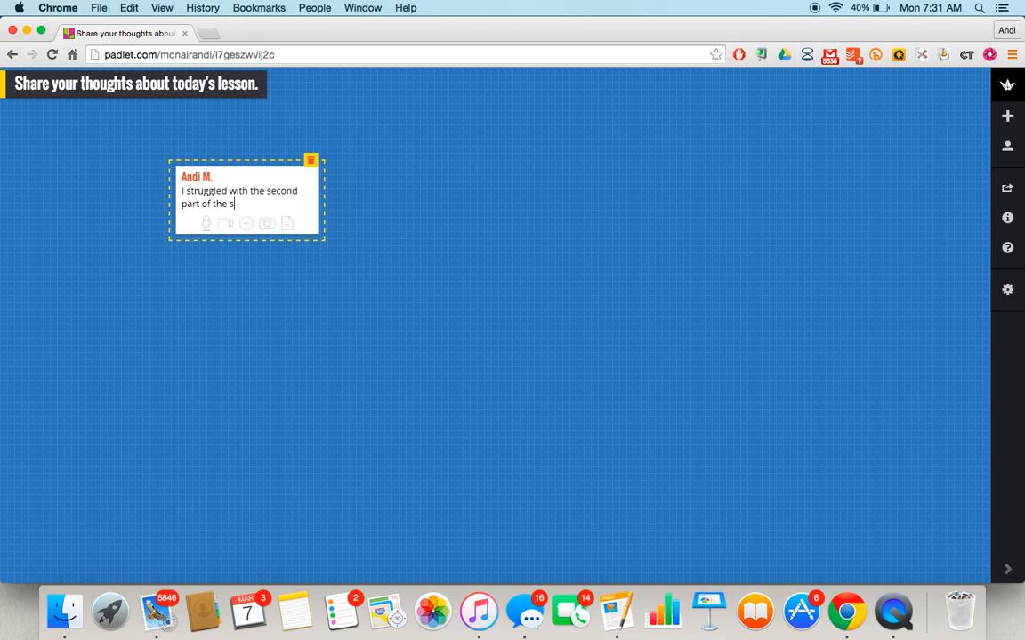
text(lesson today and wou d)
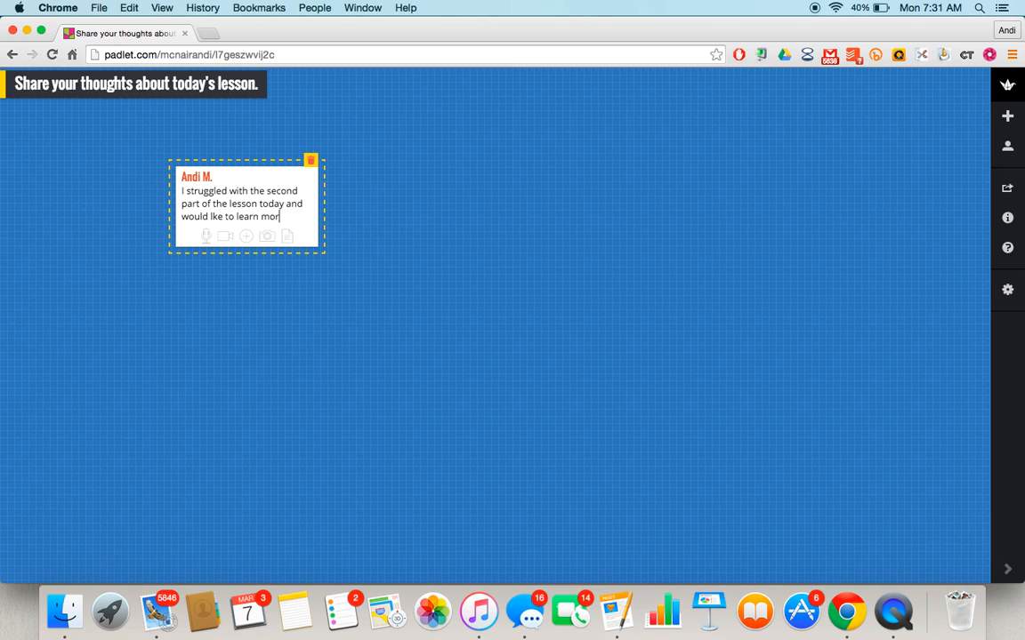
key(backspace)
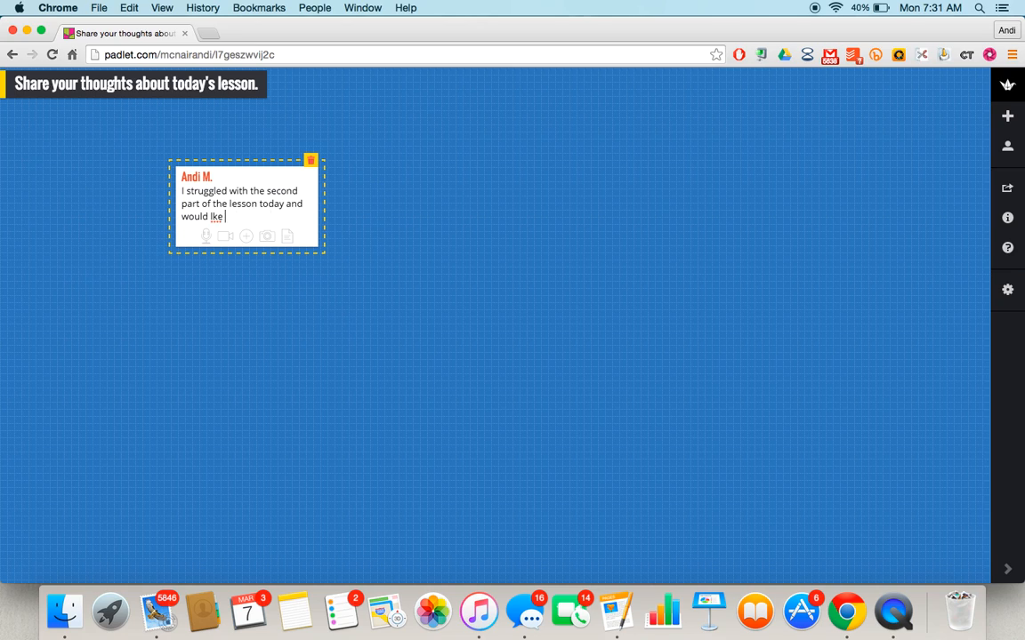
text(to learn more.)
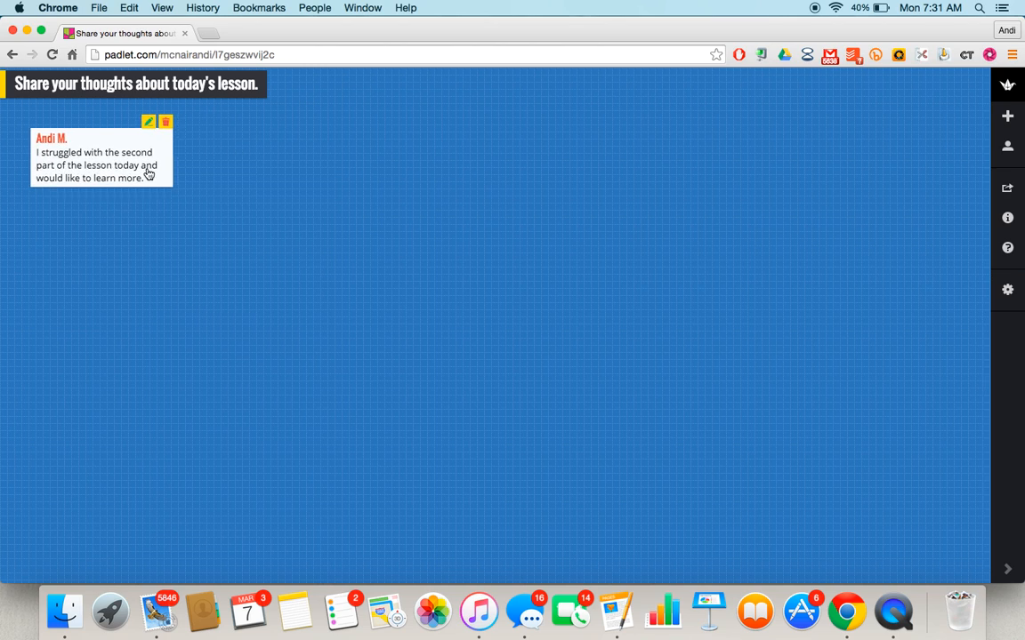
mouse_move(975, 310)
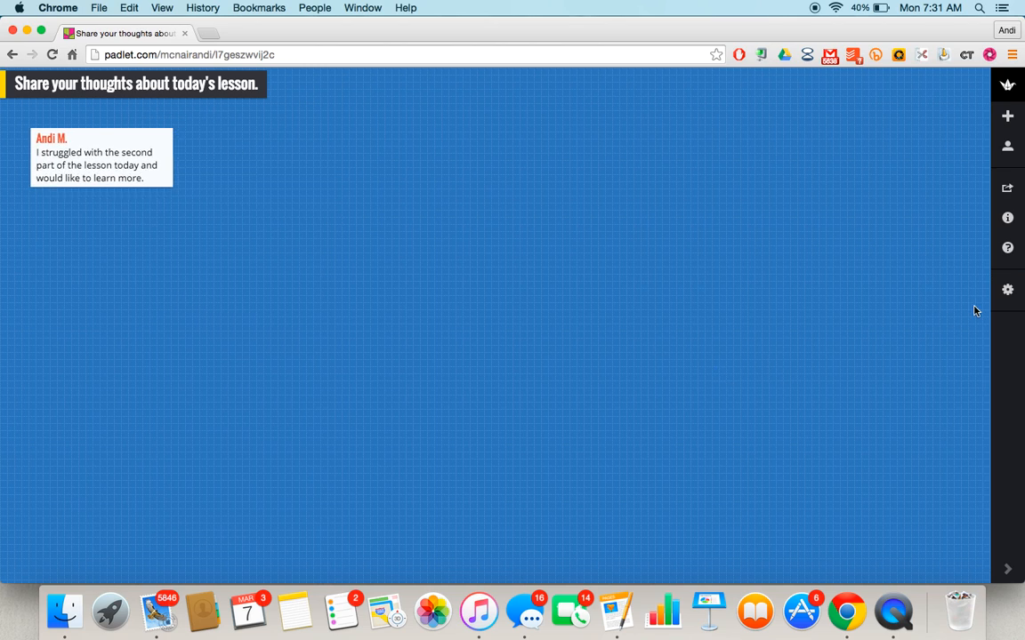
Open the padlet's Address settings showing its current unique URL
click(1007, 289)
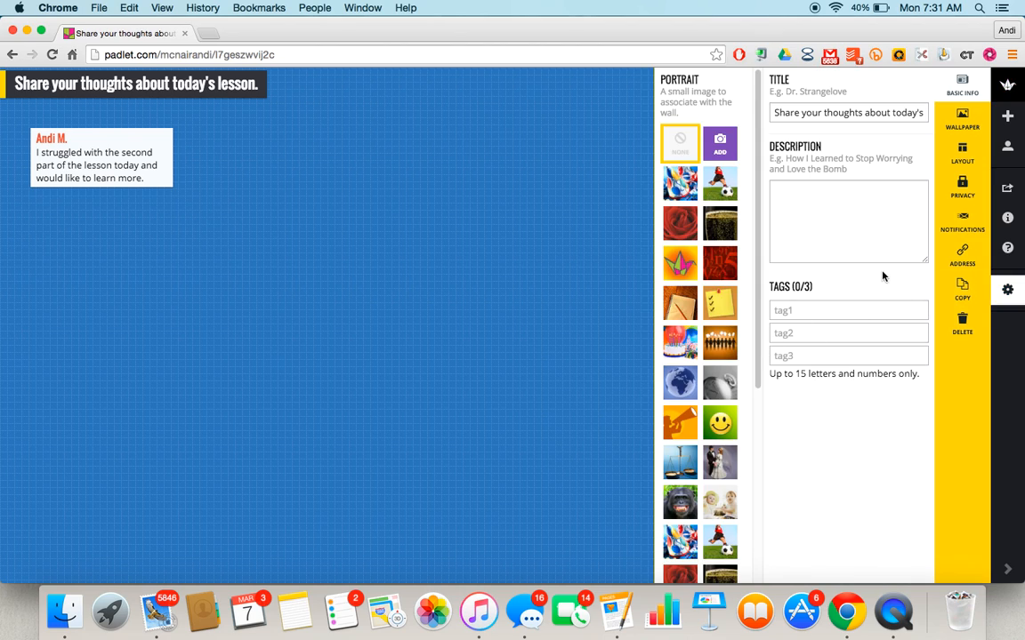
click(961, 256)
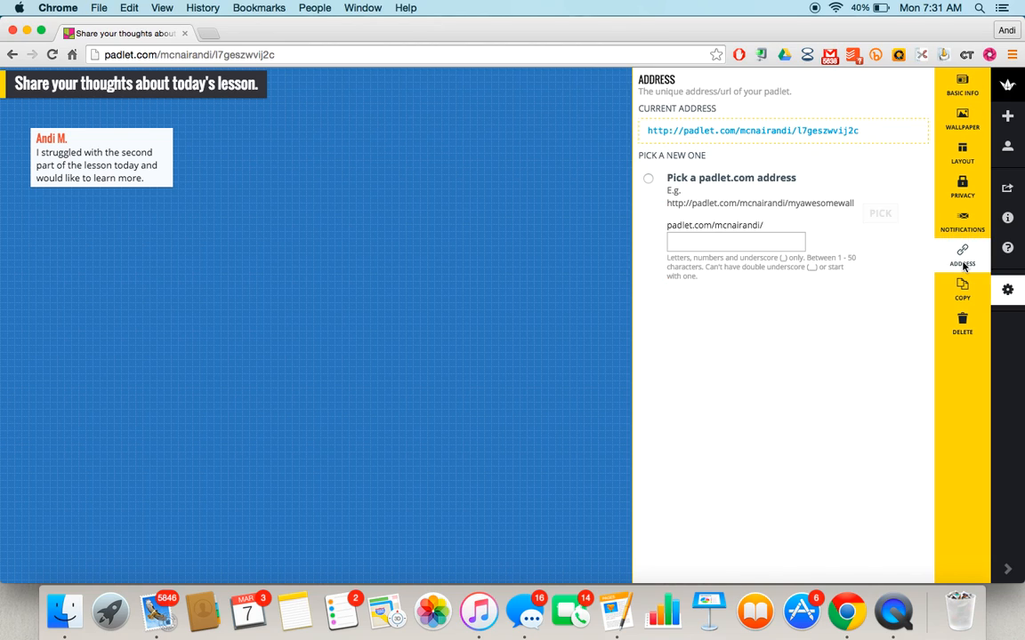
mouse_move(894, 151)
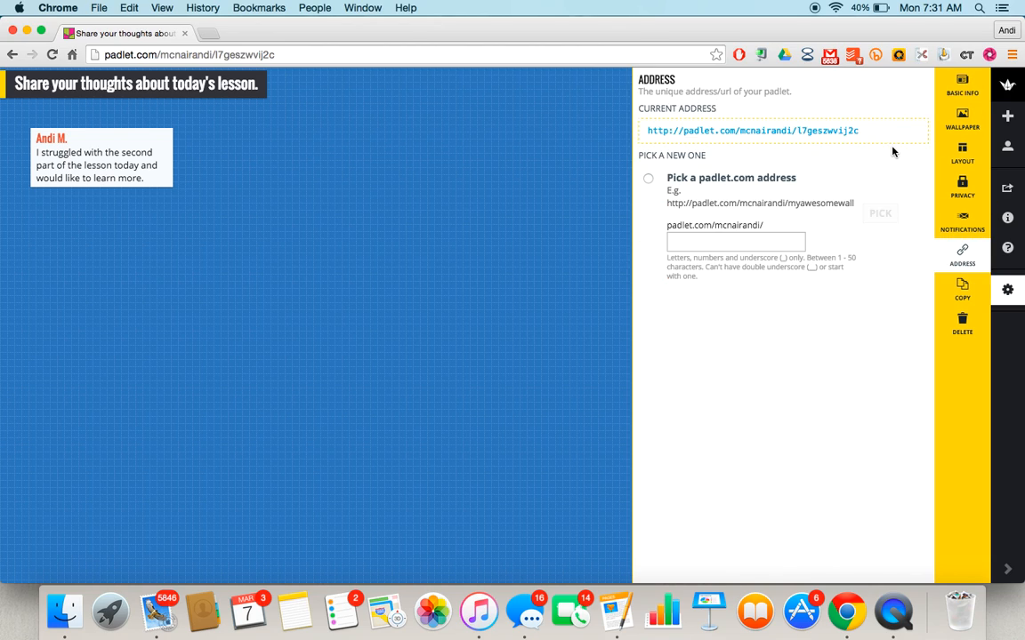
mouse_move(874, 171)
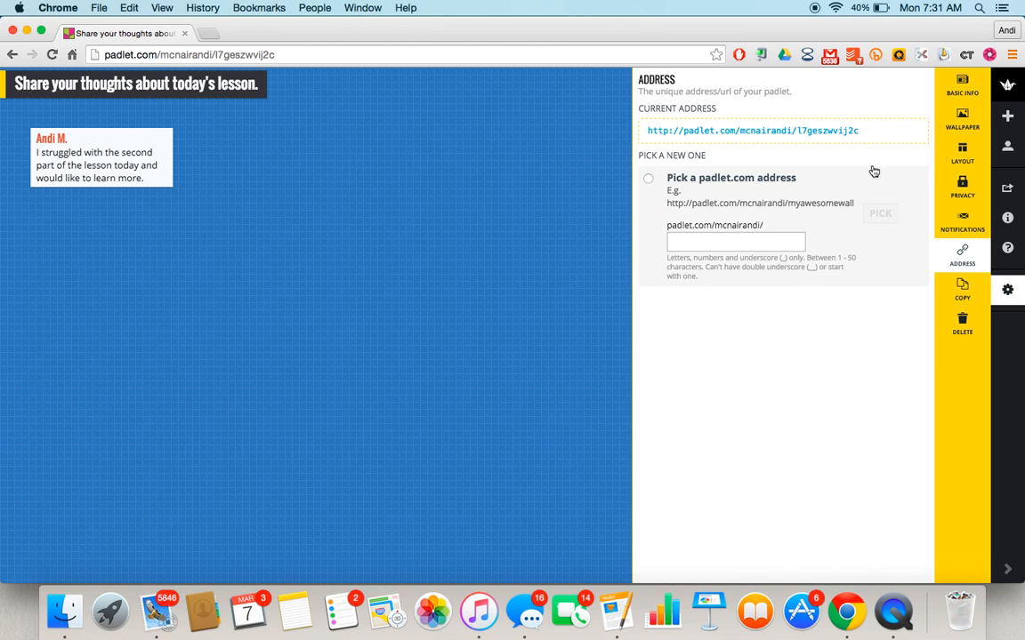
mouse_move(836, 130)
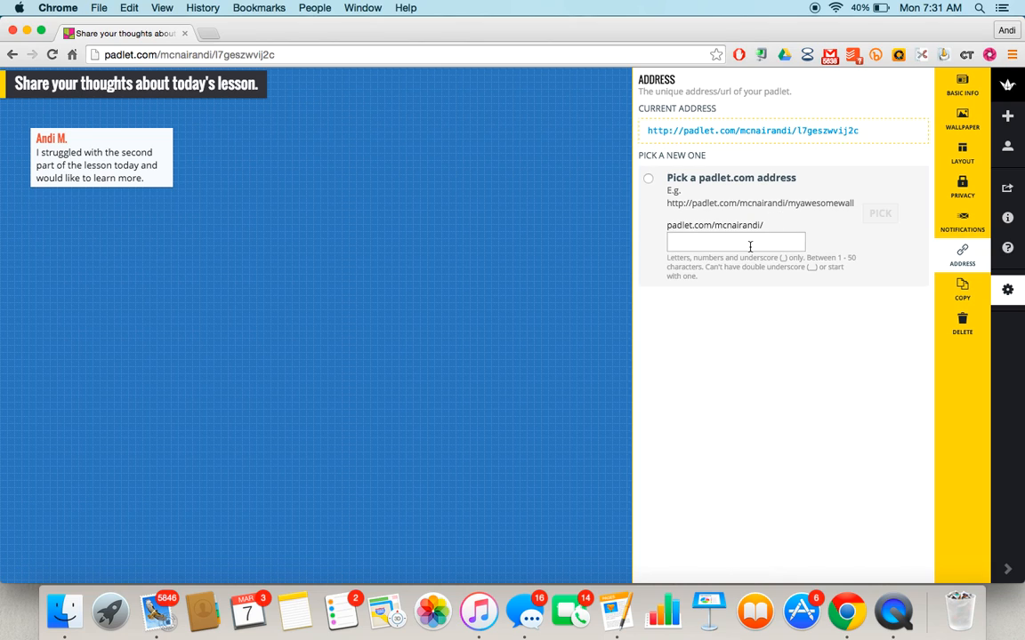
mouse_move(395, 152)
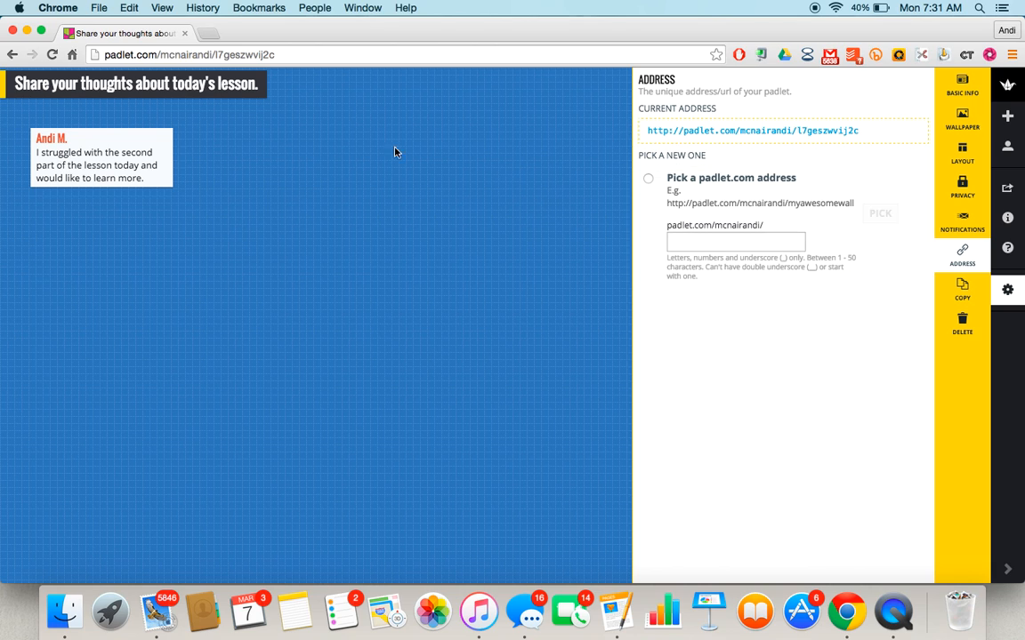
click(12, 54)
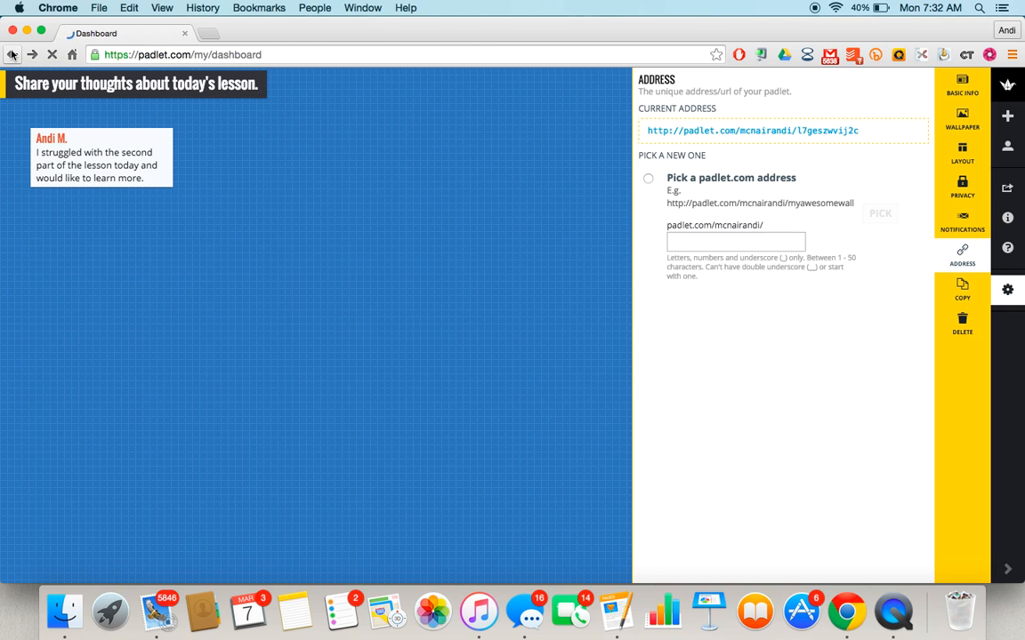
click(12, 54)
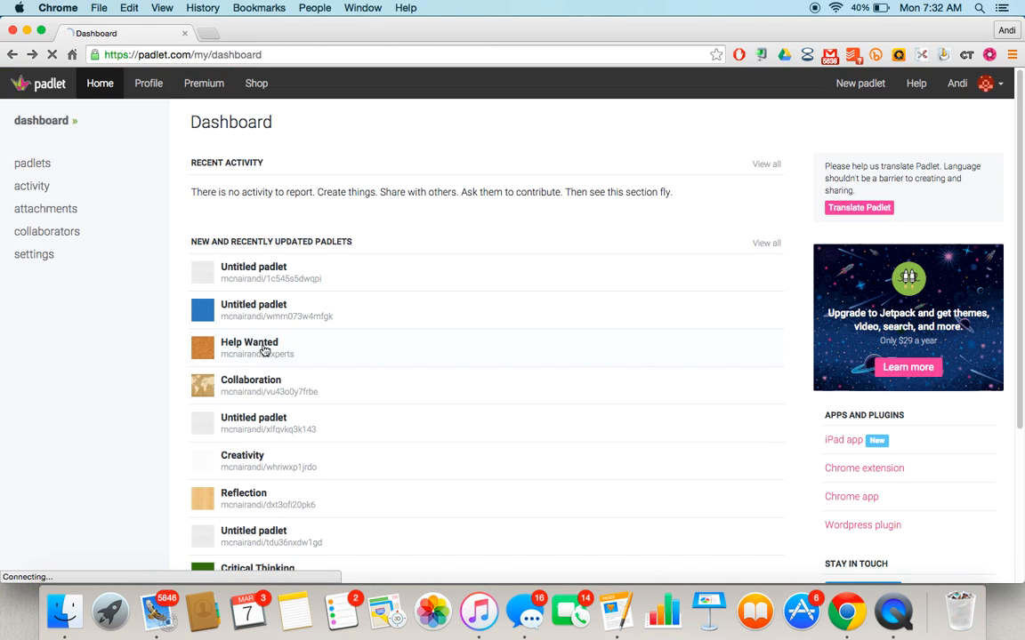
click(249, 342)
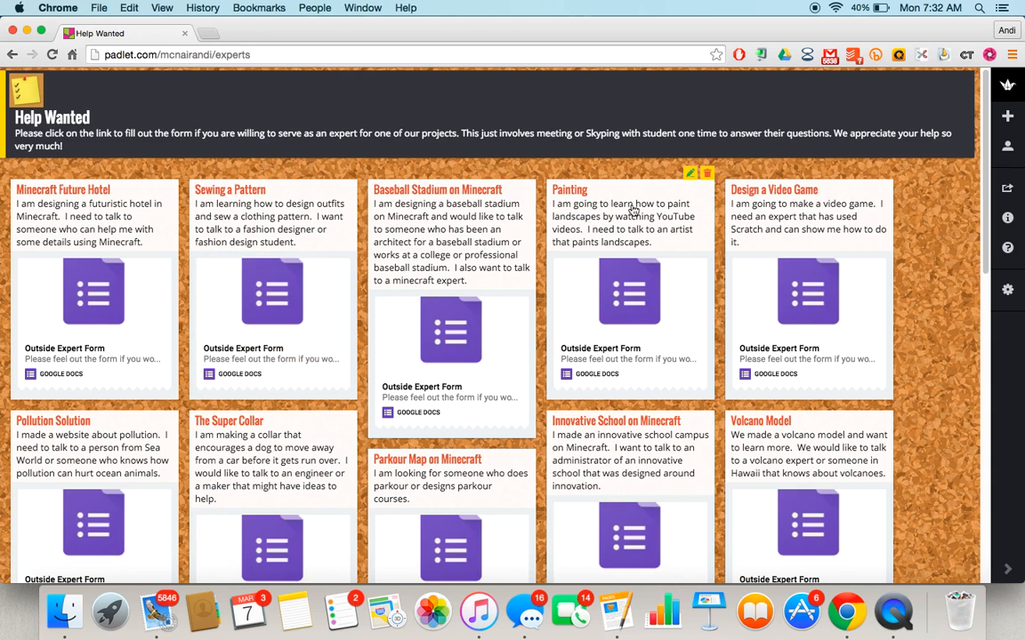
mouse_move(751, 214)
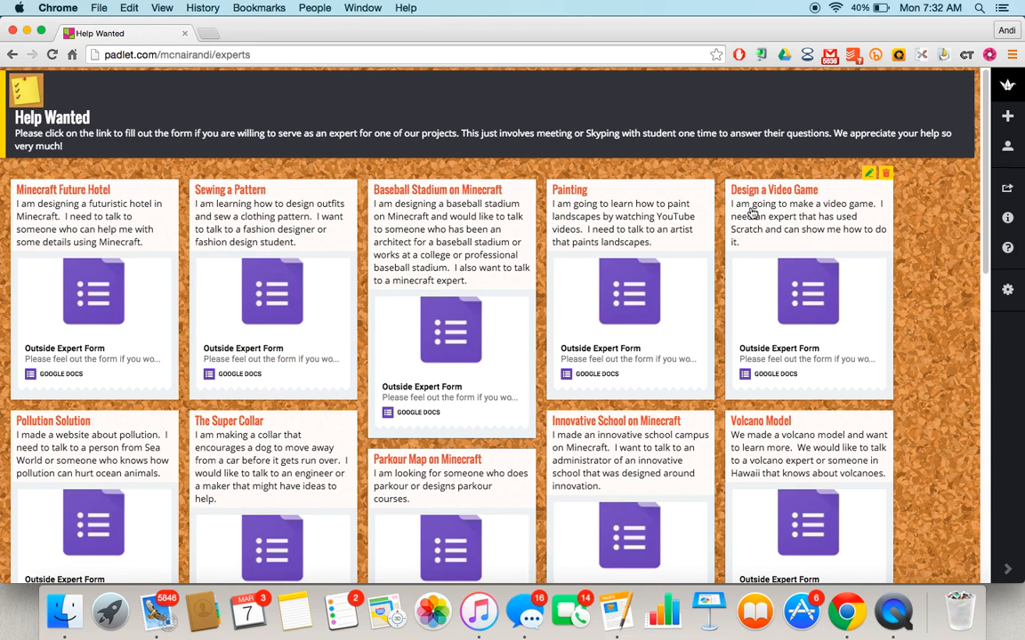
mouse_move(755, 238)
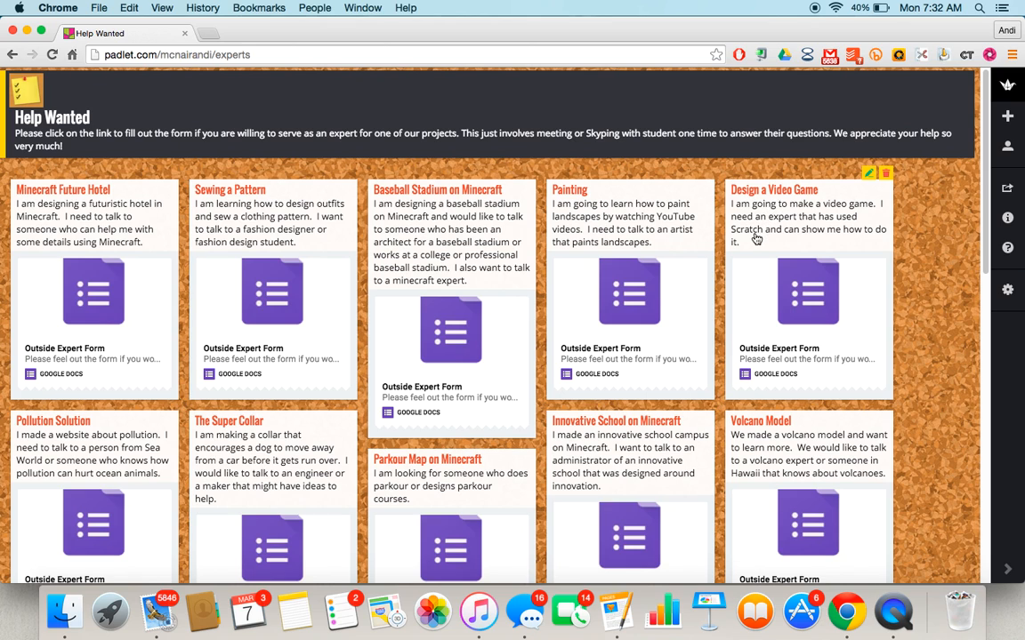
mouse_move(966, 235)
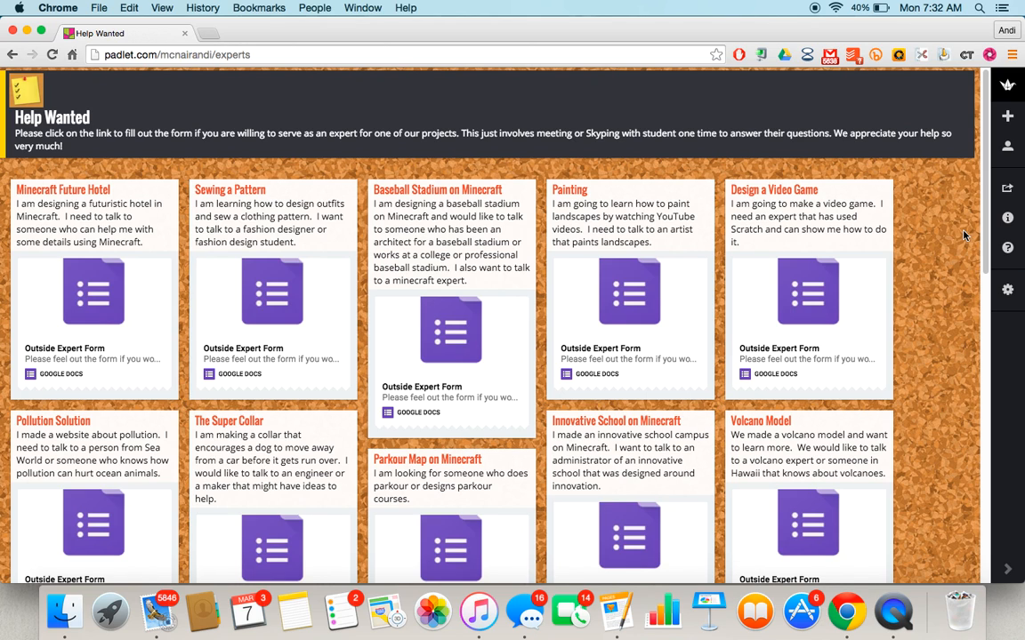
scroll(down, 3)
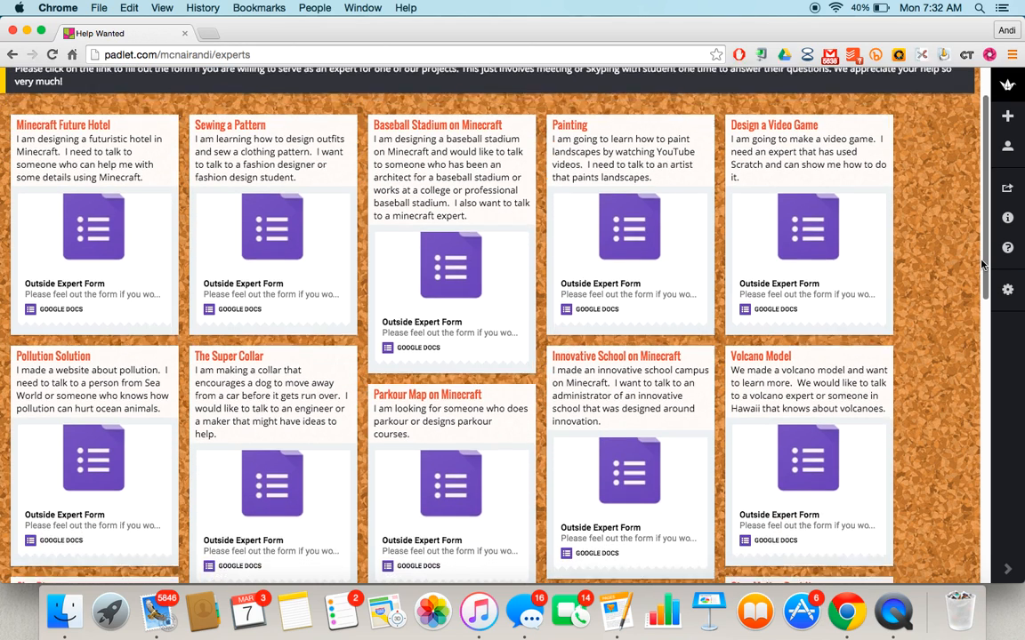
scroll(down, 3)
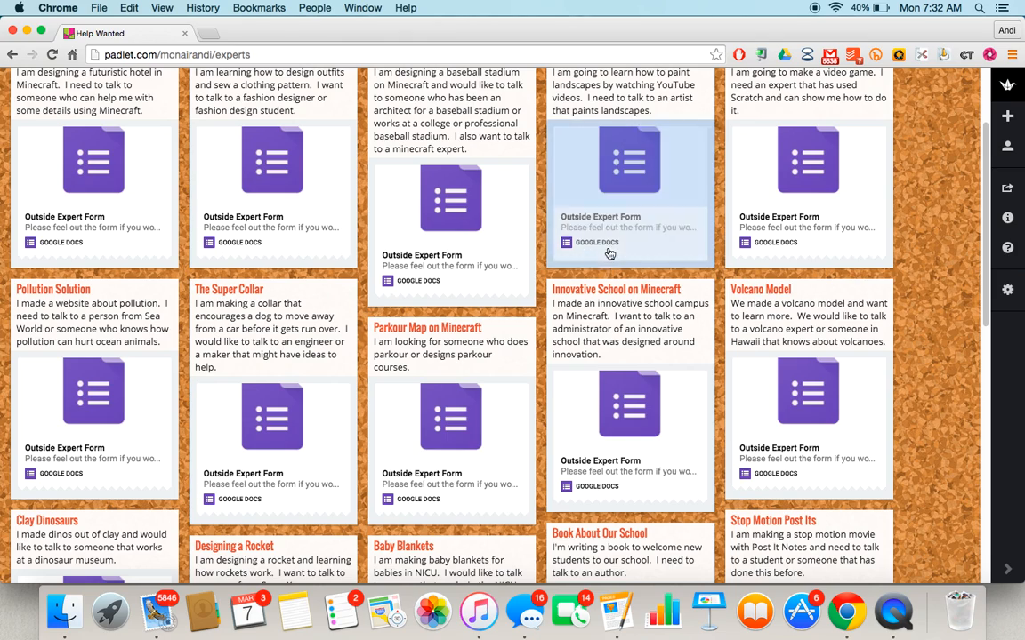
mouse_move(647, 222)
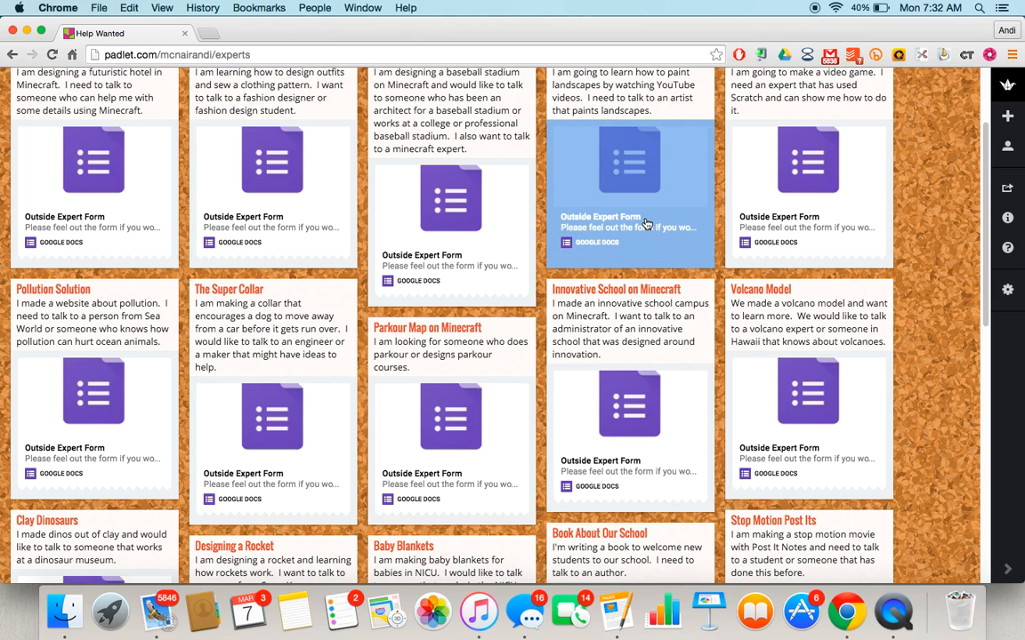
mouse_move(648, 223)
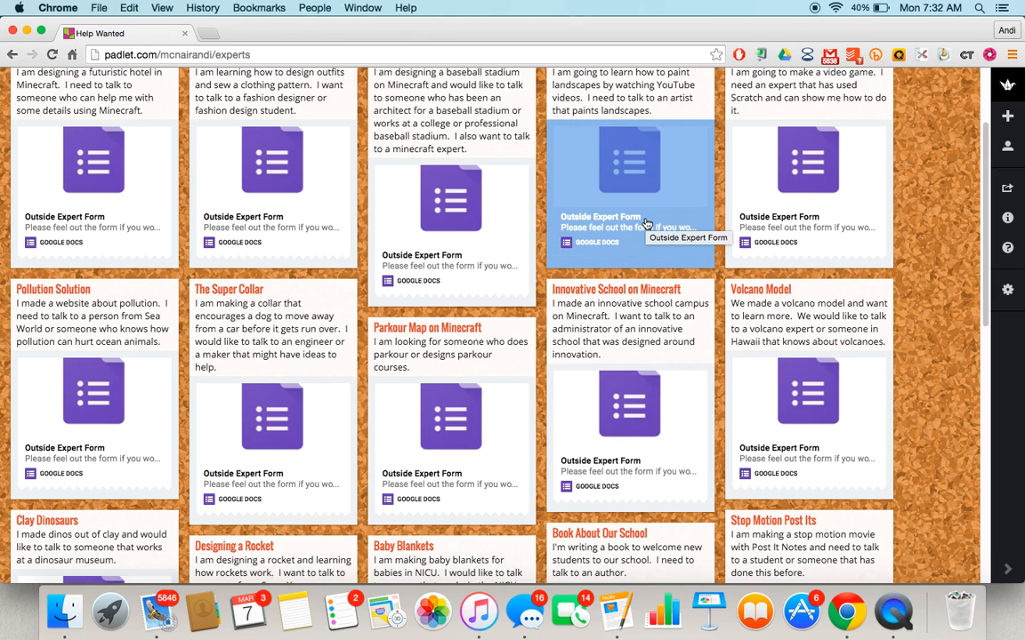
mouse_move(614, 203)
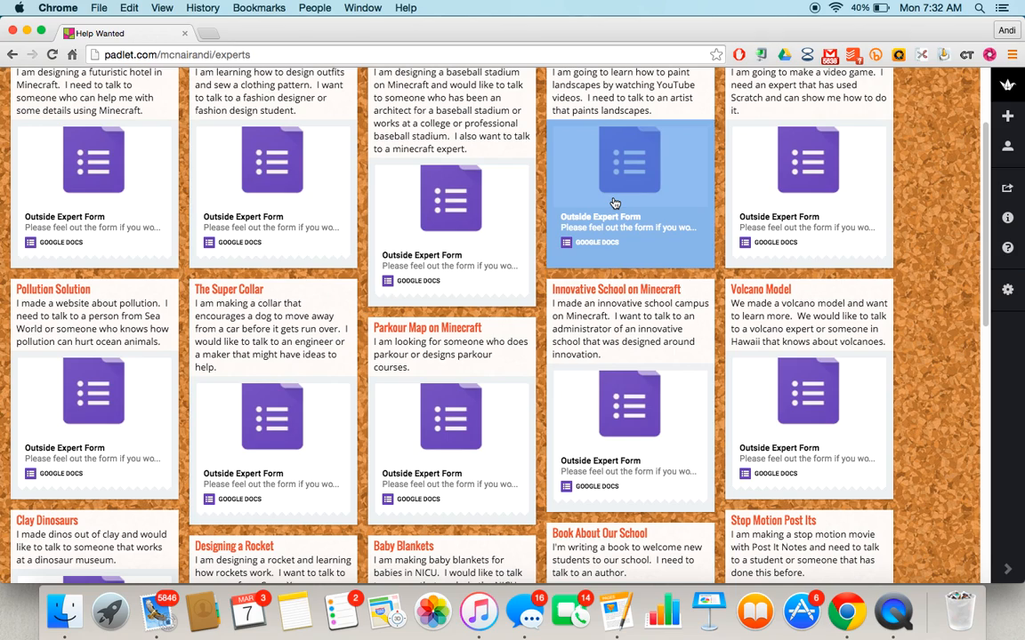
mouse_move(611, 199)
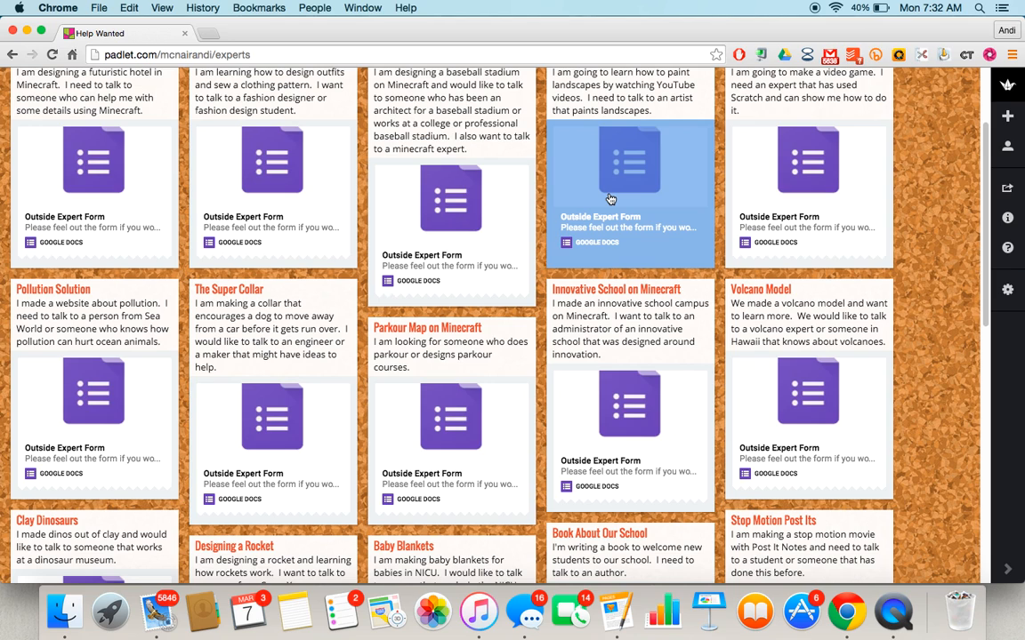
mouse_move(676, 185)
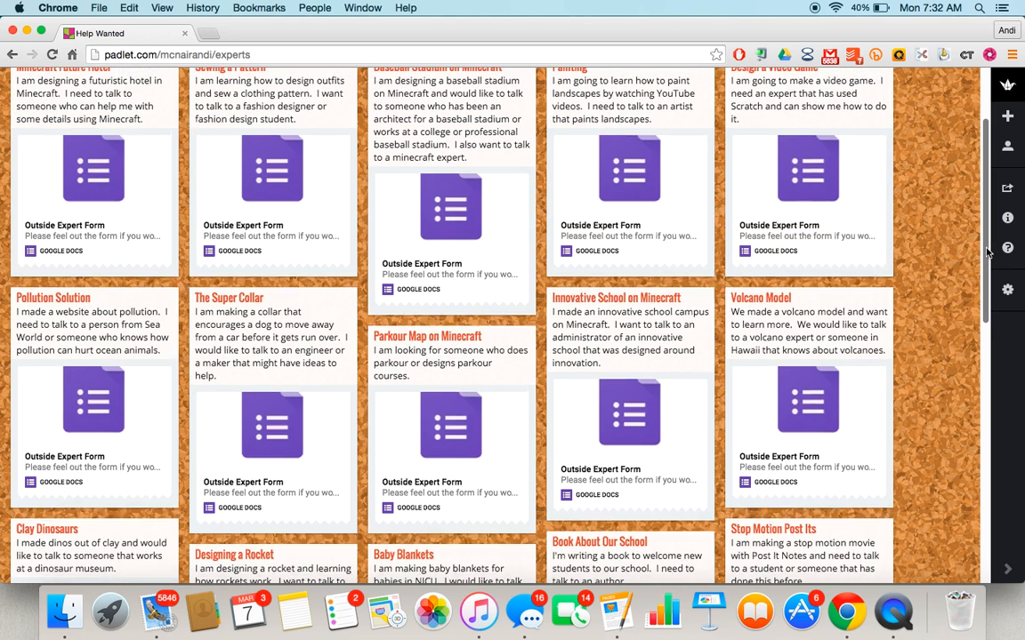
scroll(up, 3)
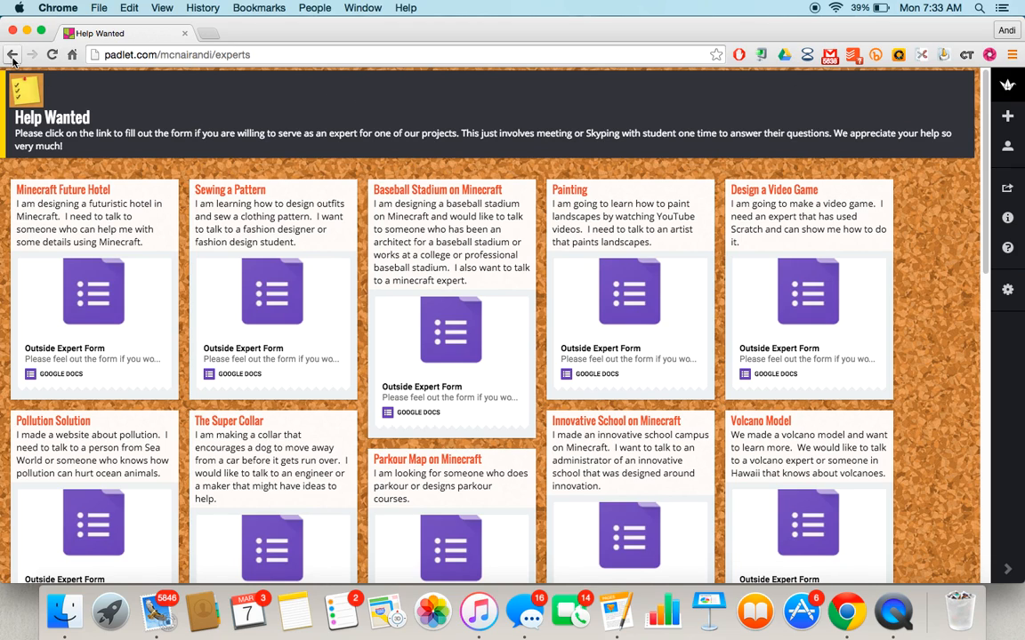
mouse_move(13, 54)
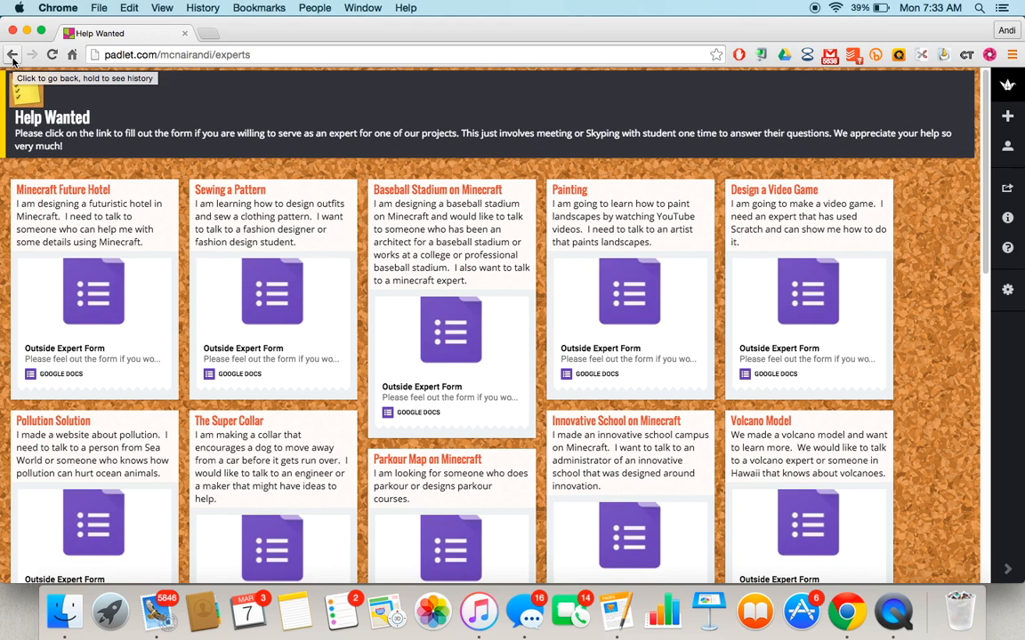
Go back to the dashboard and scroll through recent padlets like Help Wanted and Collaboration
click(13, 54)
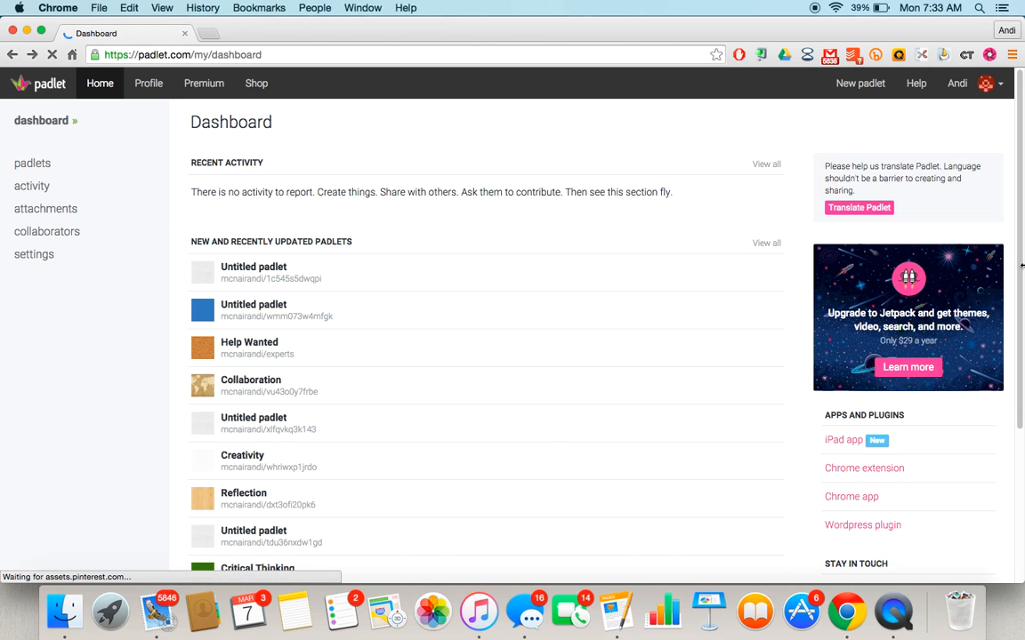
scroll(down, 3)
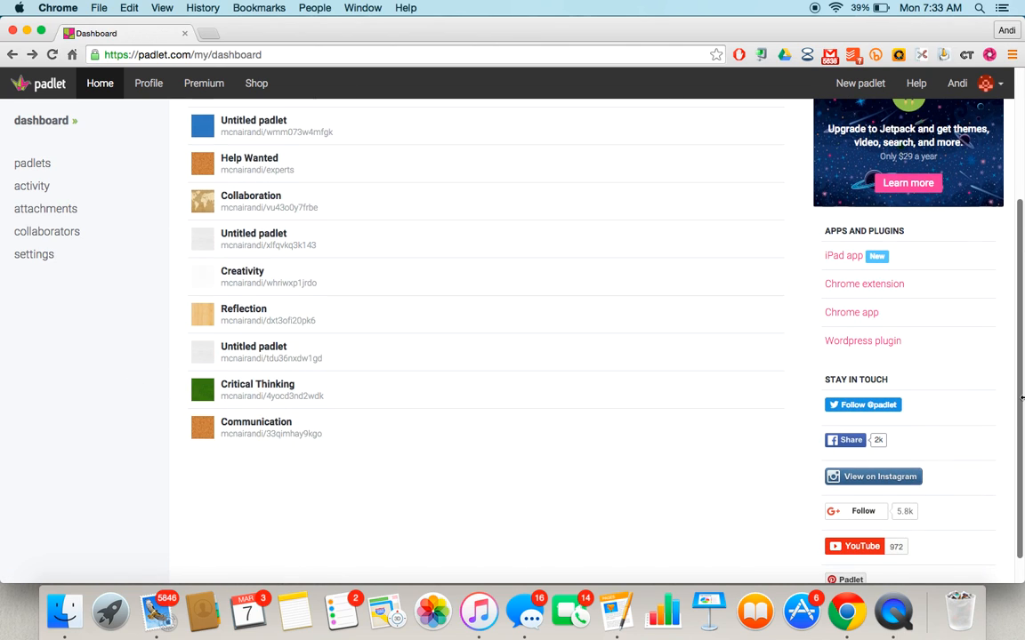
mouse_move(1019, 318)
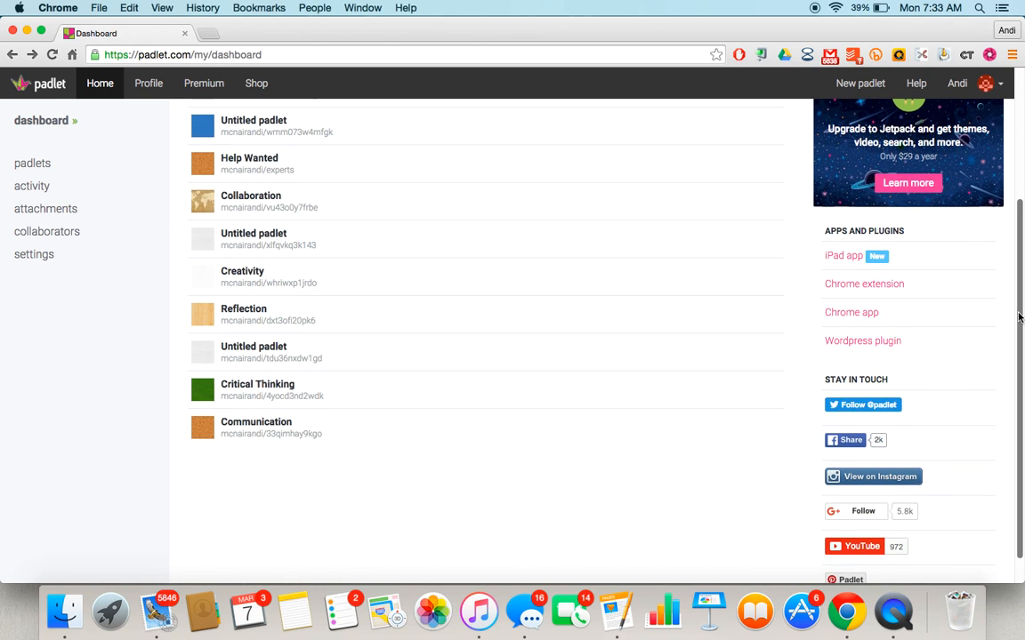
scroll(up, 3)
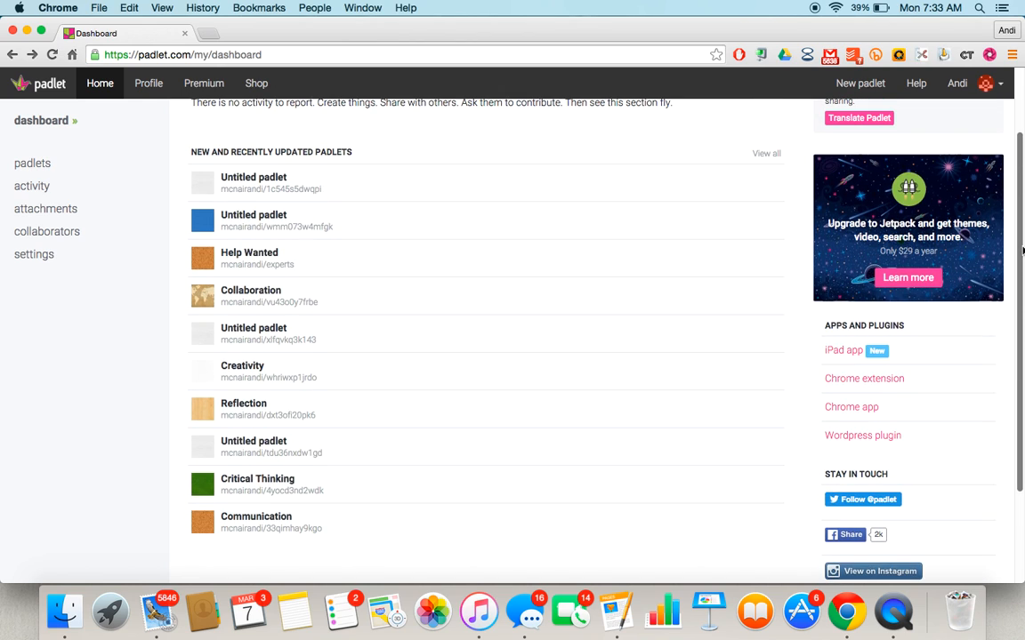
click(250, 290)
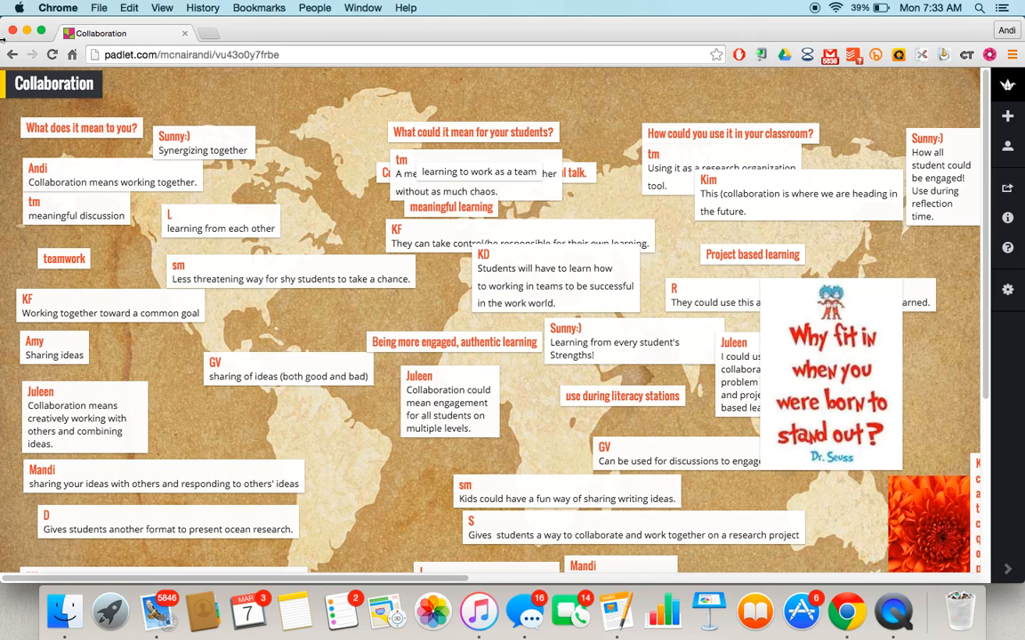
click(13, 54)
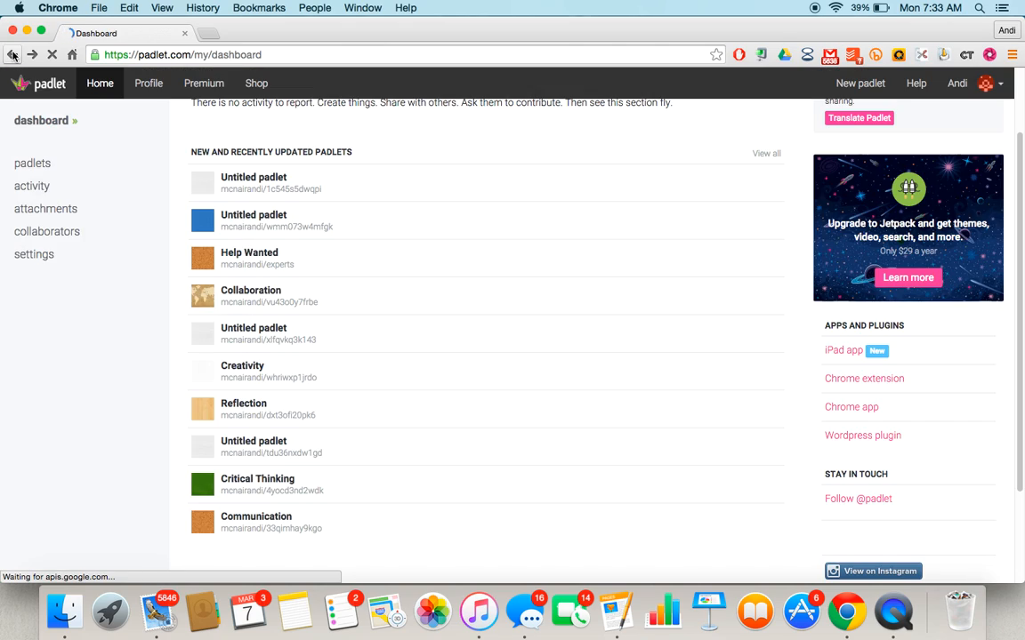
click(14, 54)
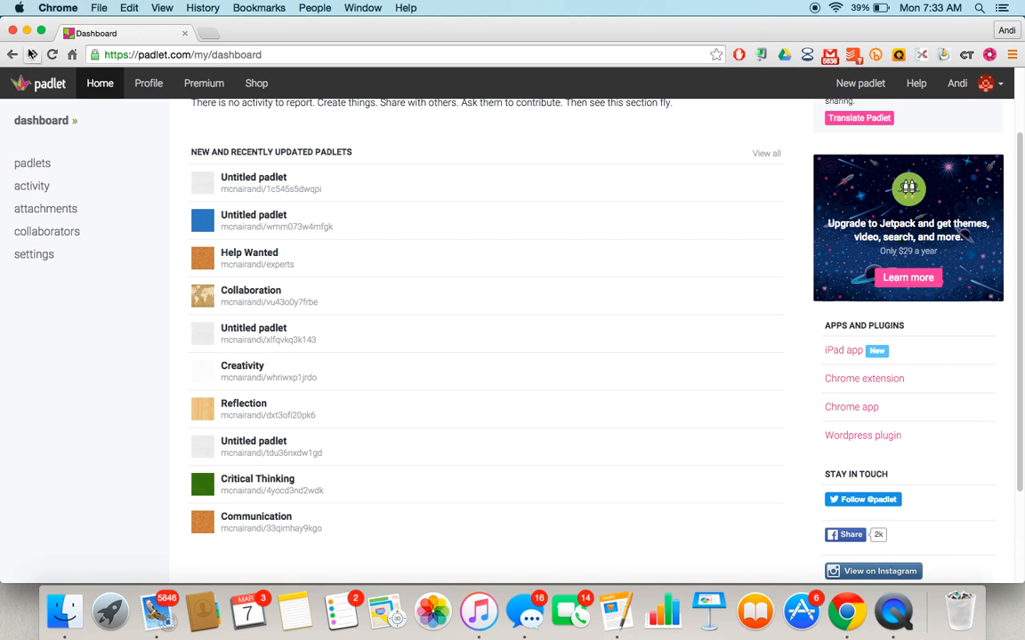
mouse_move(176, 41)
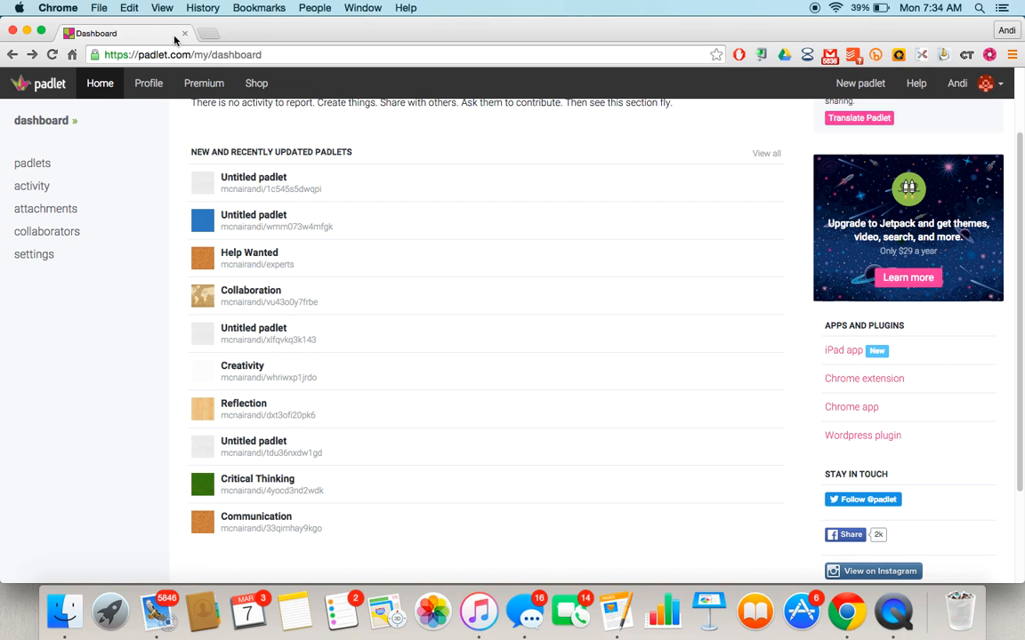
mouse_move(788, 180)
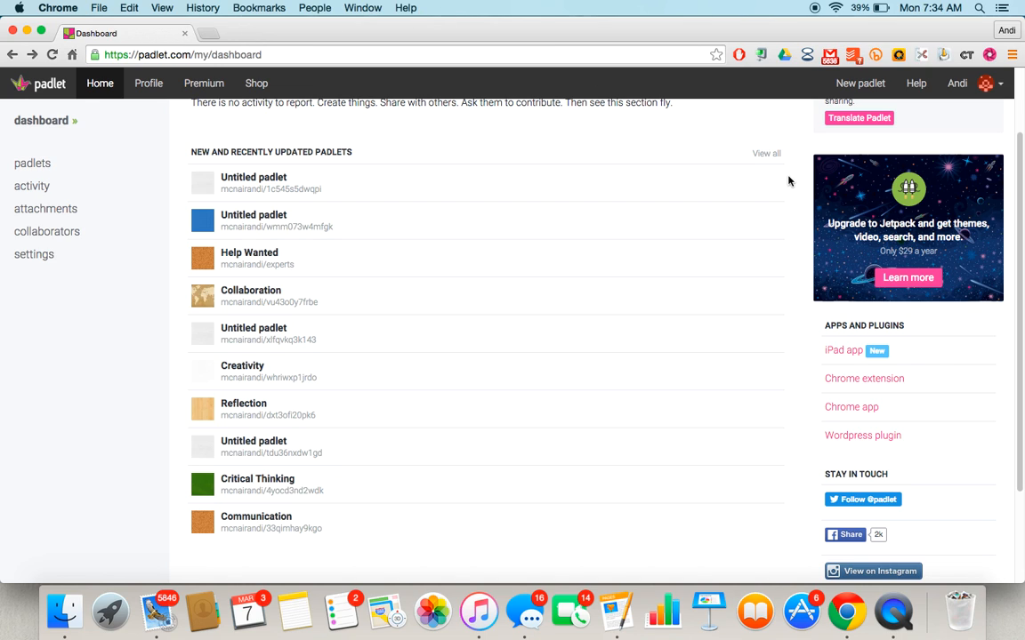
mouse_move(1019, 236)
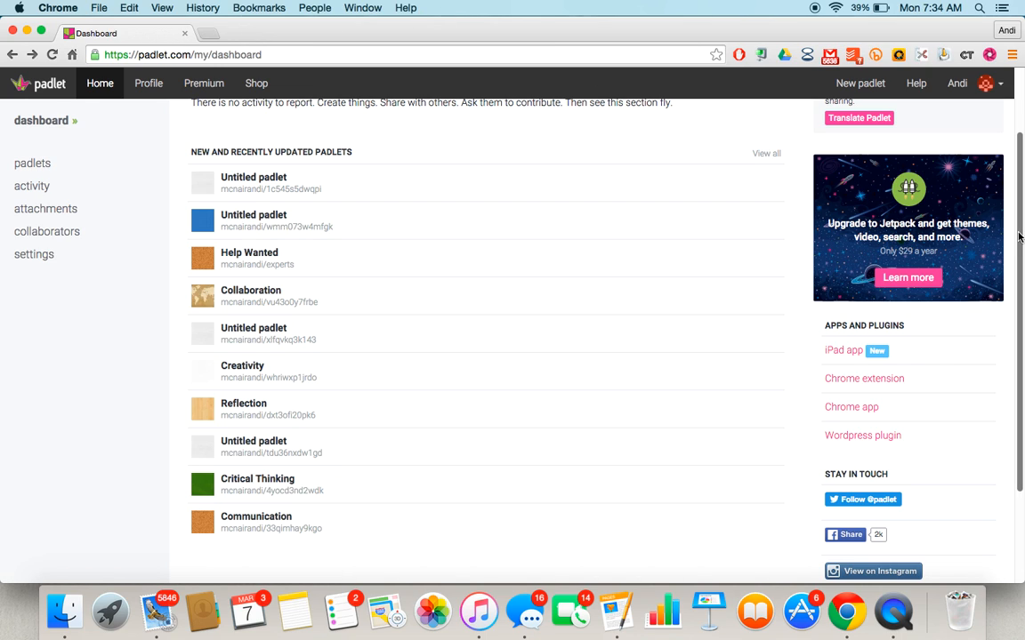
scroll(up, 3)
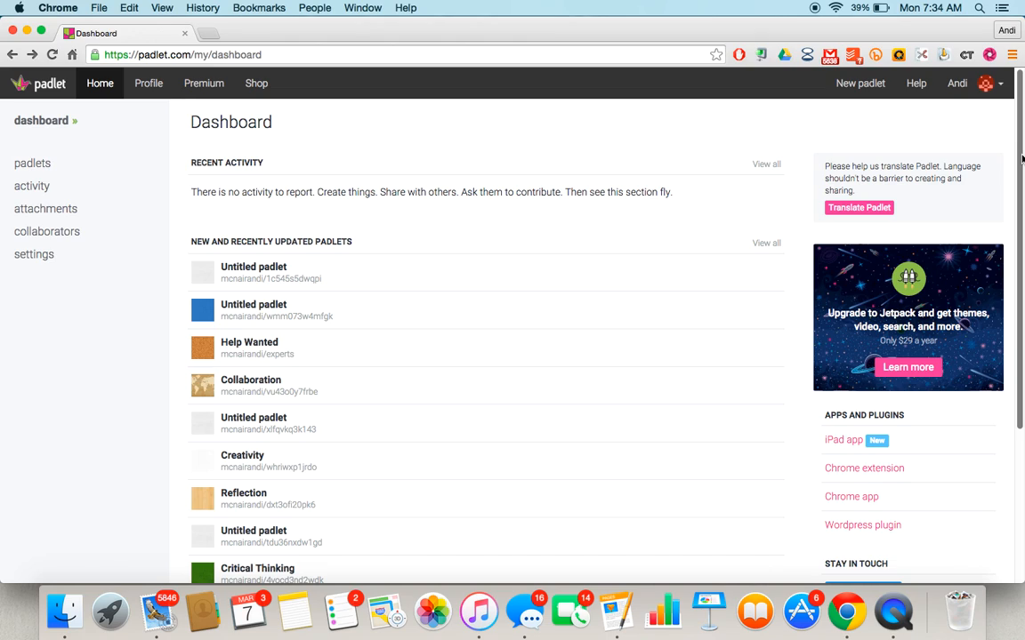
mouse_move(858, 130)
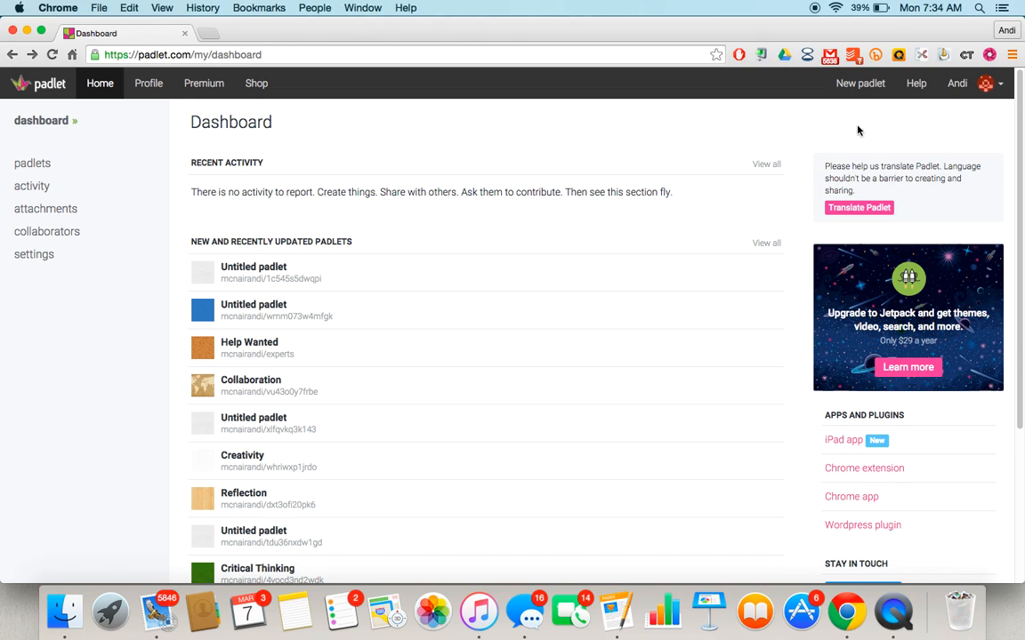